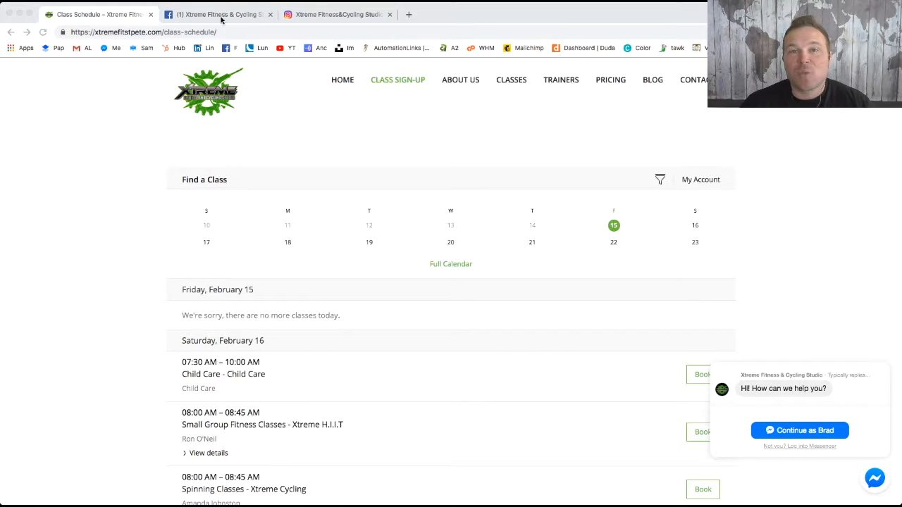
- Switch to the Xtreme Fitness & Cycling Studio Facebook tab showing all its videos
left_click(214, 15)
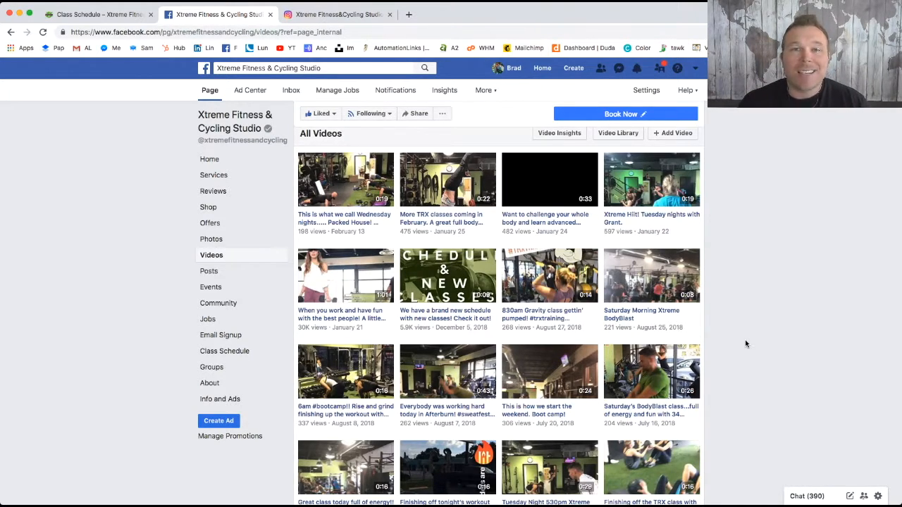
mouse_move(705, 340)
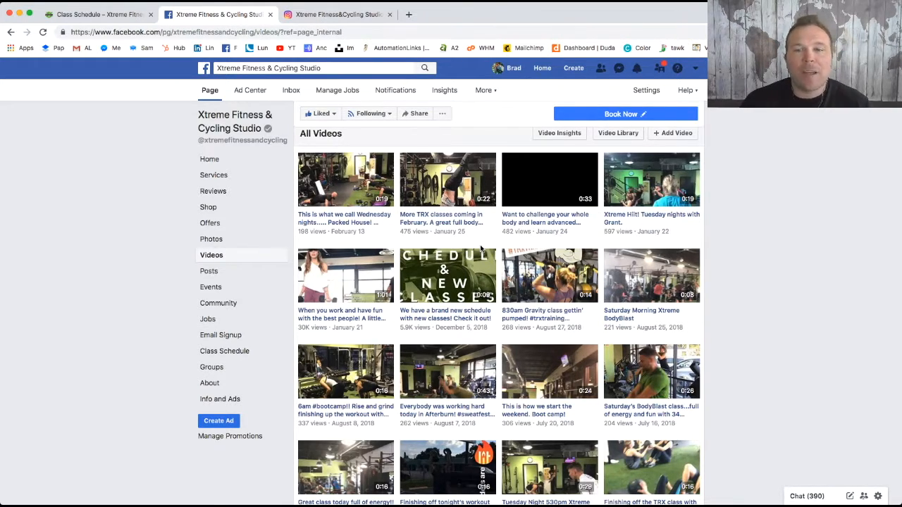
mouse_move(550, 179)
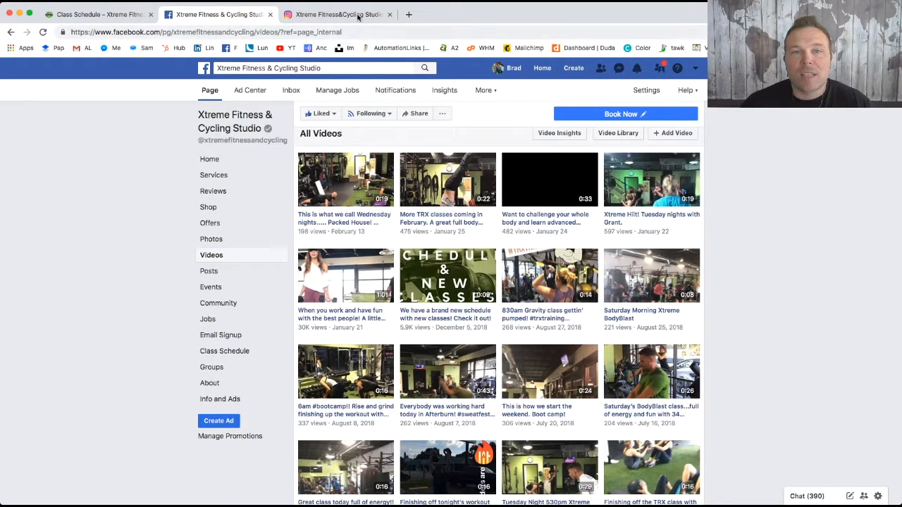
- Switch to the xtremefitcycle Instagram profile and scroll through its grid of older posts
left_click(338, 14)
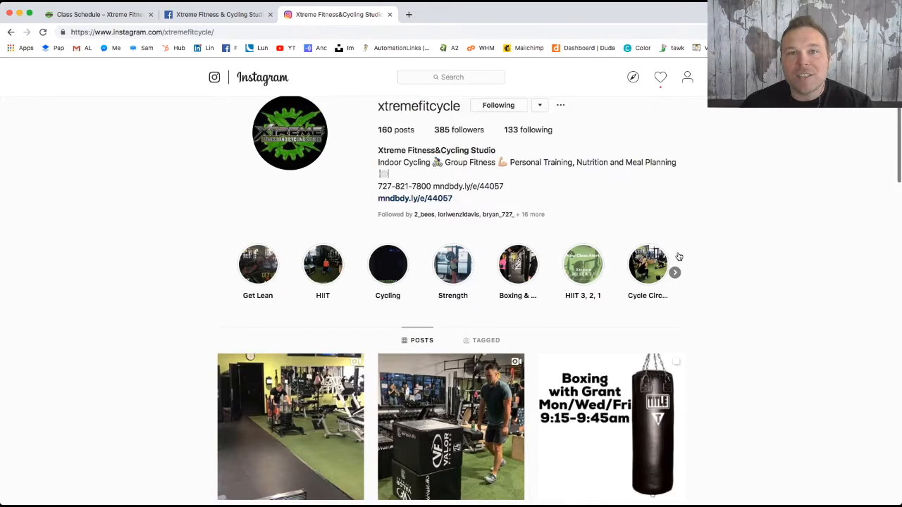
scroll("down", 3)
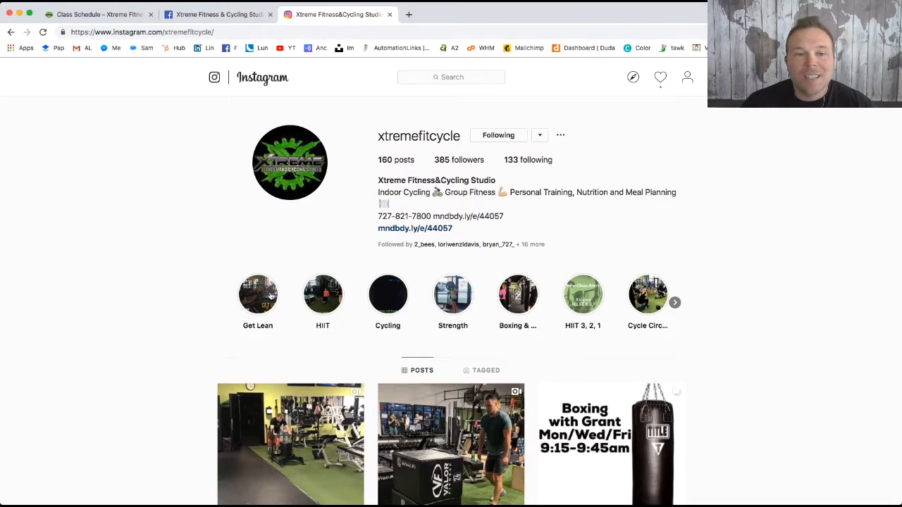
mouse_move(323, 303)
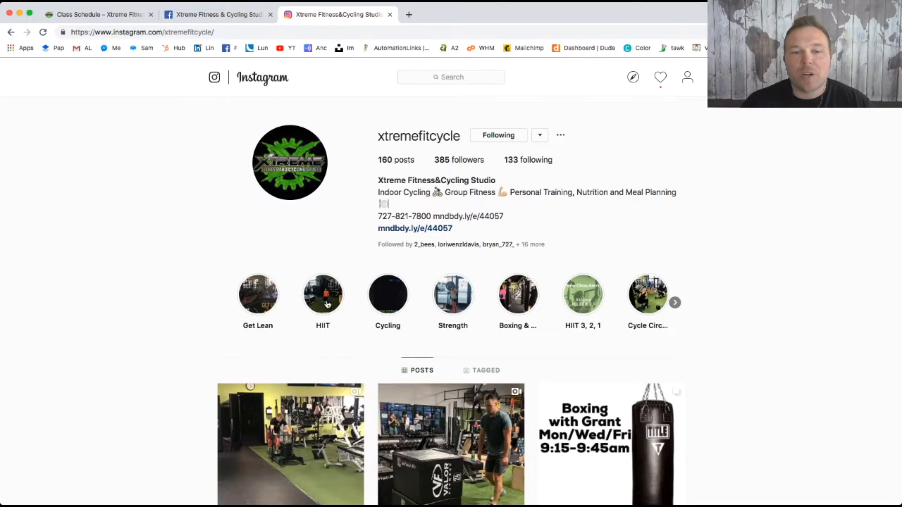
mouse_move(452, 299)
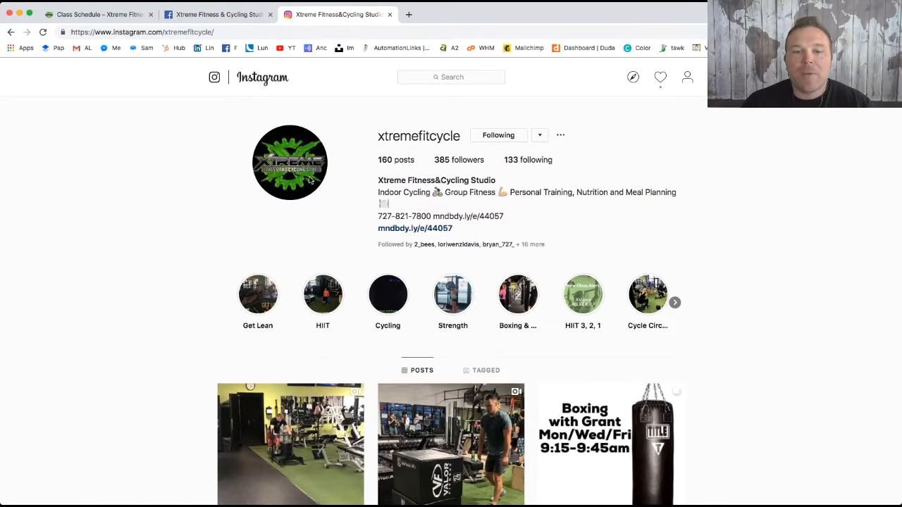
scroll("down", 3)
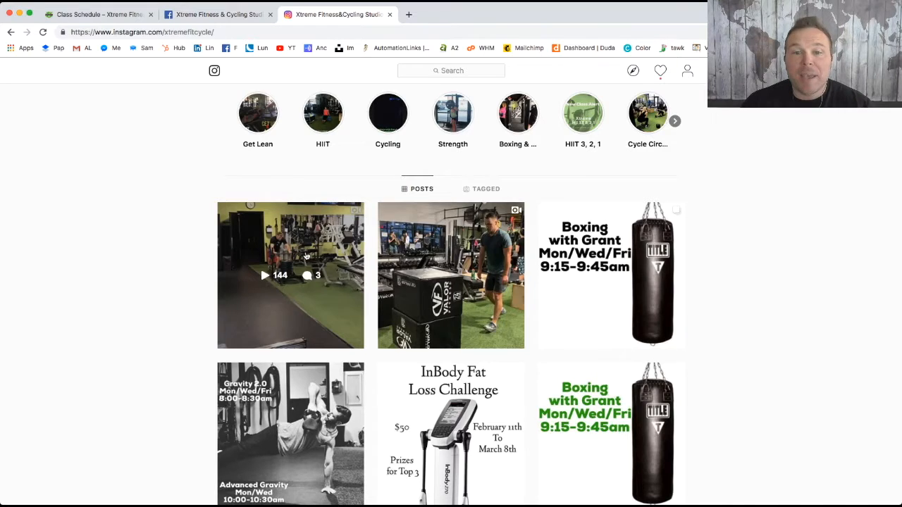
scroll("down", 3)
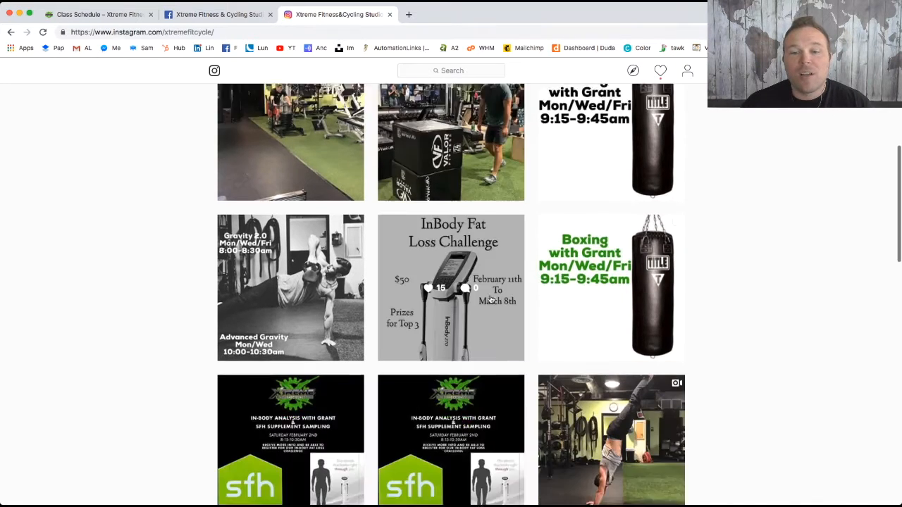
scroll("down", 3)
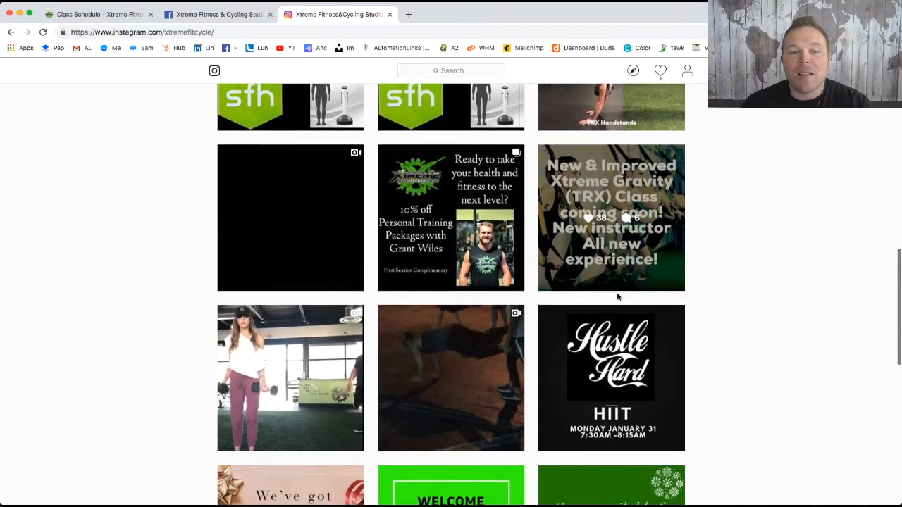
scroll("down", 3)
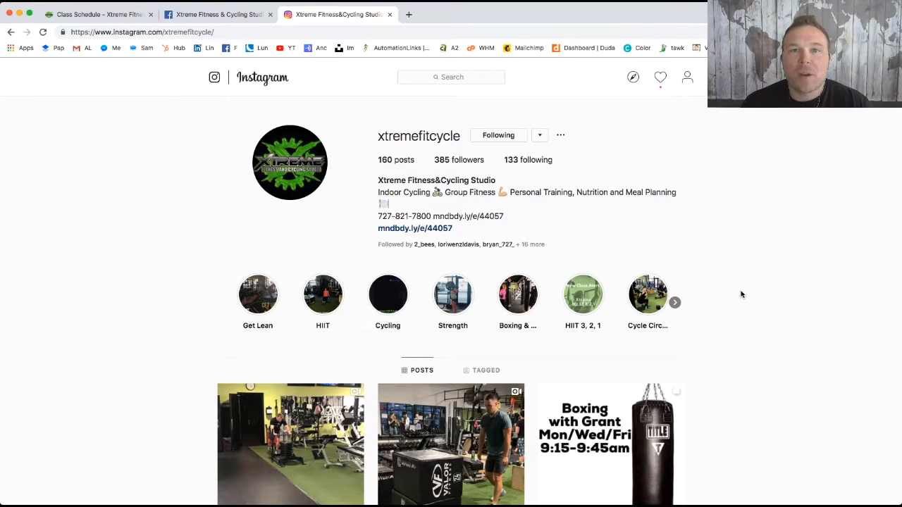
- Return to the Xtreme Fit class schedule tab listing the Saturday, February 16 classes
left_click(98, 14)
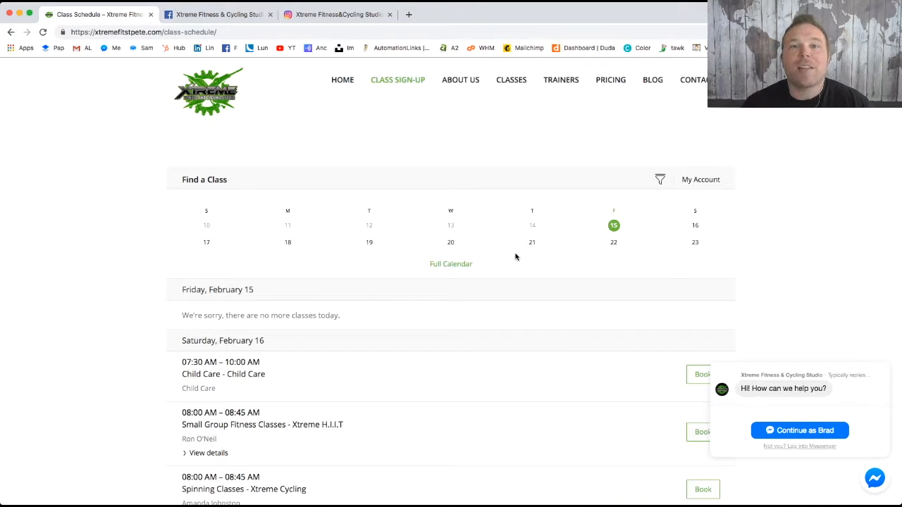
scroll("down", 3)
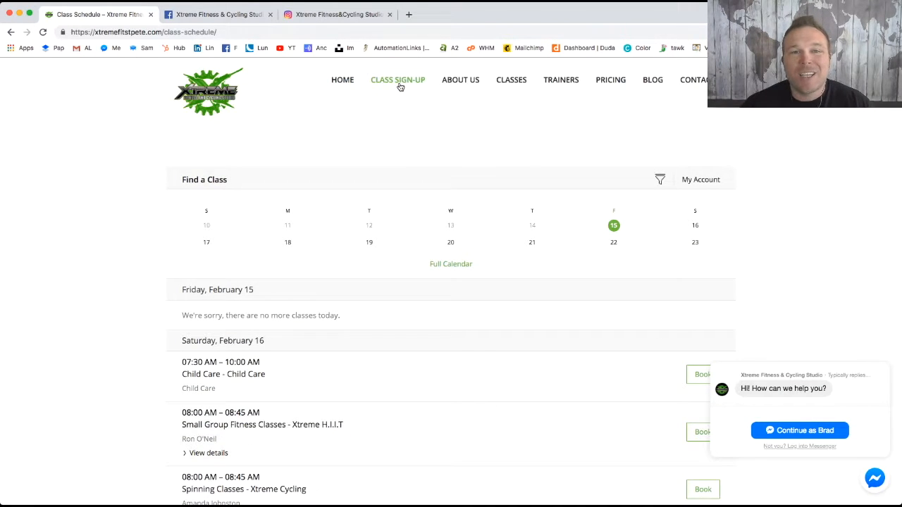
mouse_move(800, 432)
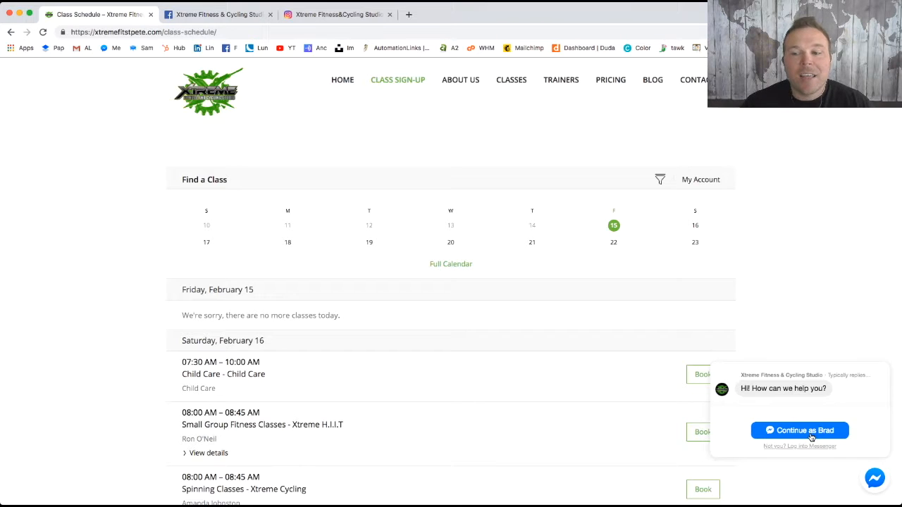
- Expand the Messenger chat into a conversation with the studio, then return to Instagram
left_click(799, 430)
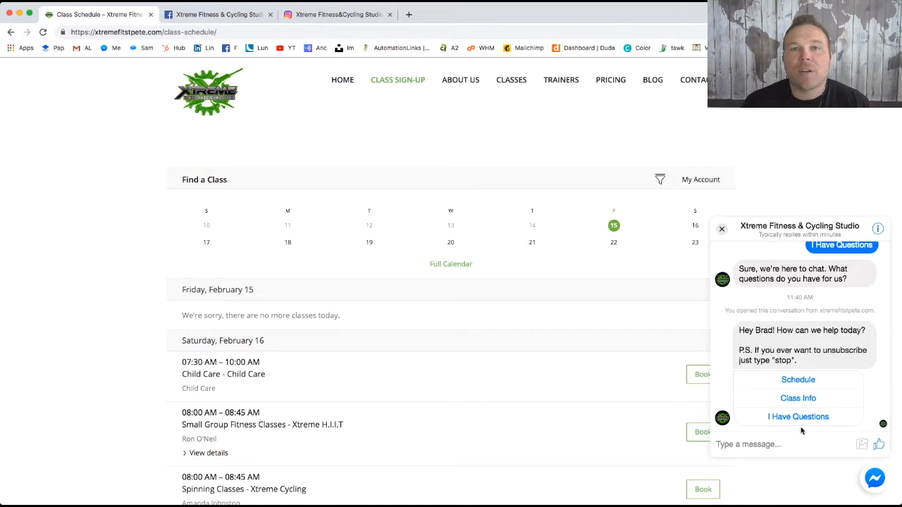
mouse_move(375, 27)
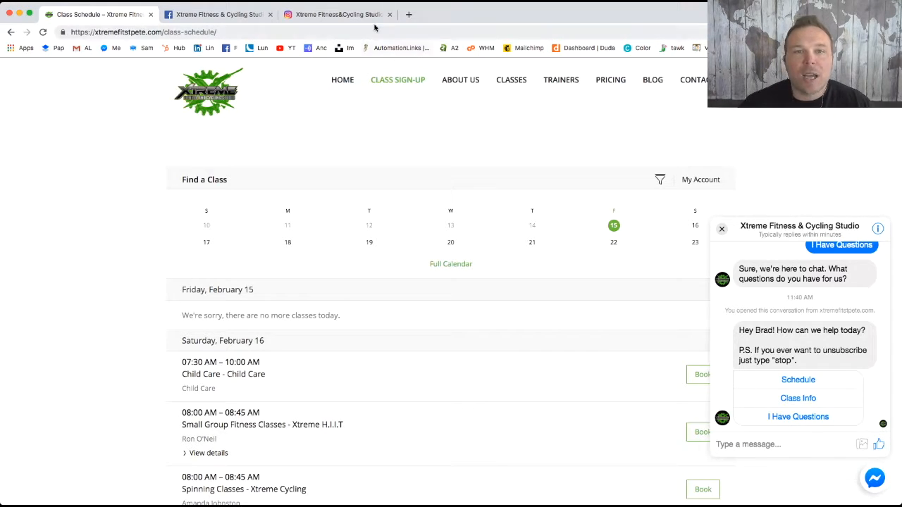
left_click(338, 14)
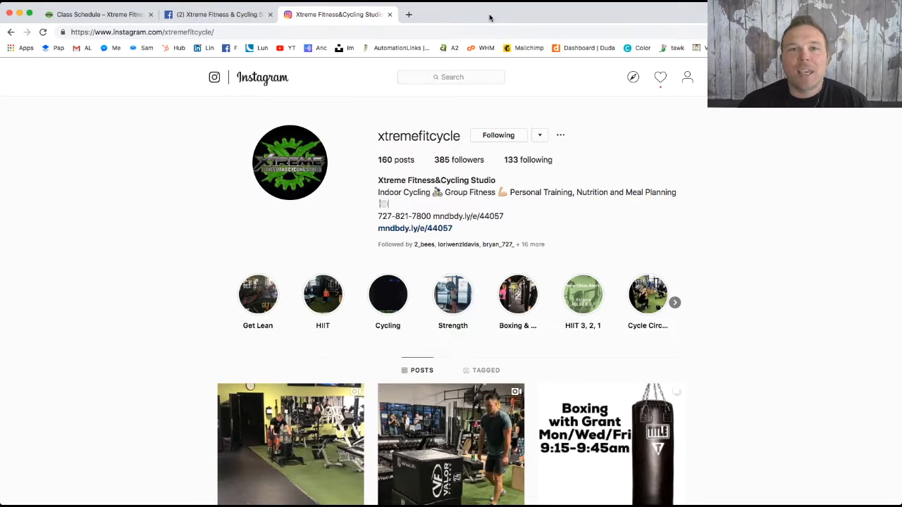